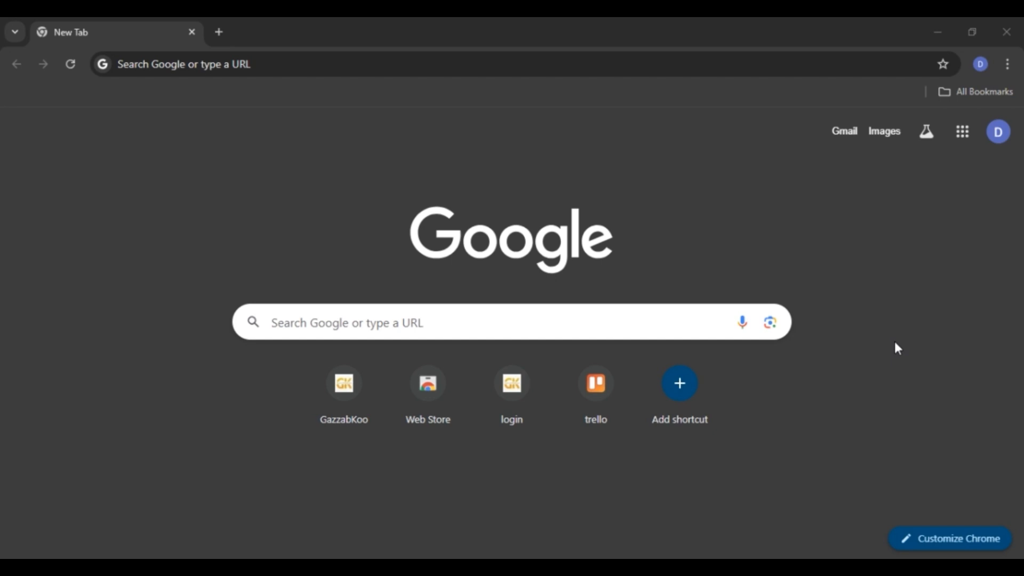
{"action": "mouse_move", "coordinate": [837, 326]}
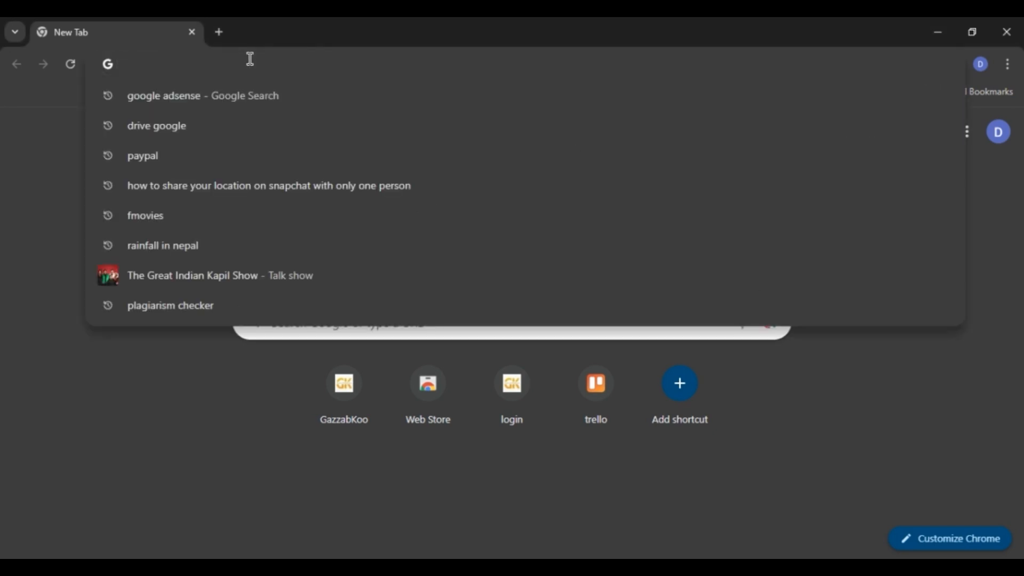
- Search 'adsense' from Chrome's address bar and open the Google AdSense start page
{"action": "type", "text": "adsense.google.com/start/"}
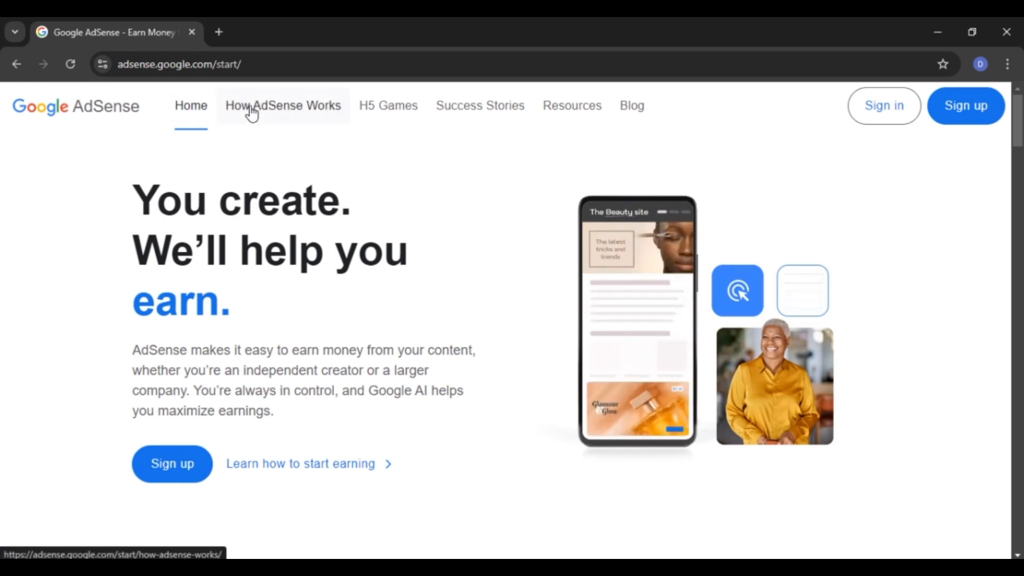
{"action": "mouse_move", "coordinate": [479, 117]}
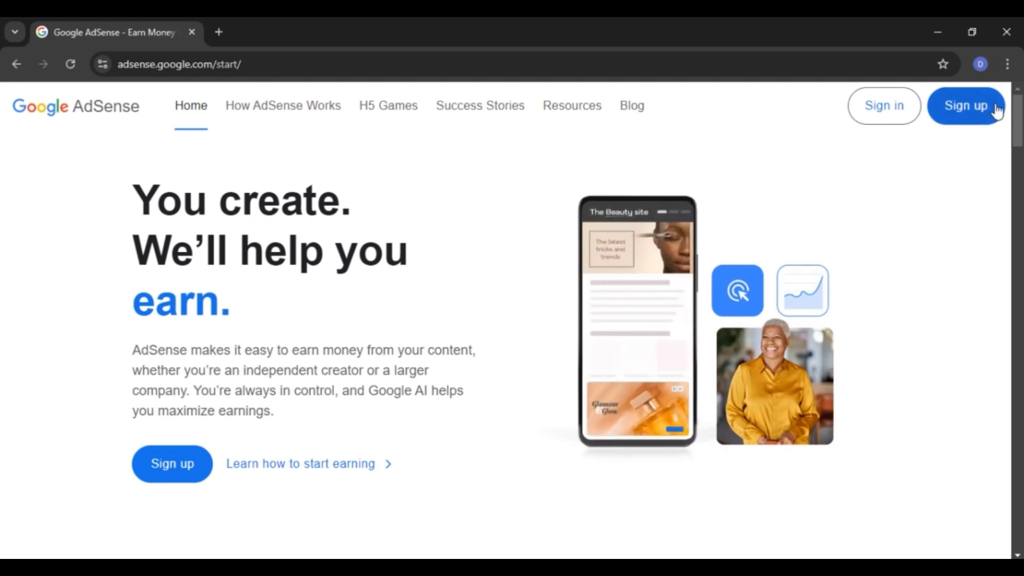
{"action": "mouse_move", "coordinate": [901, 184]}
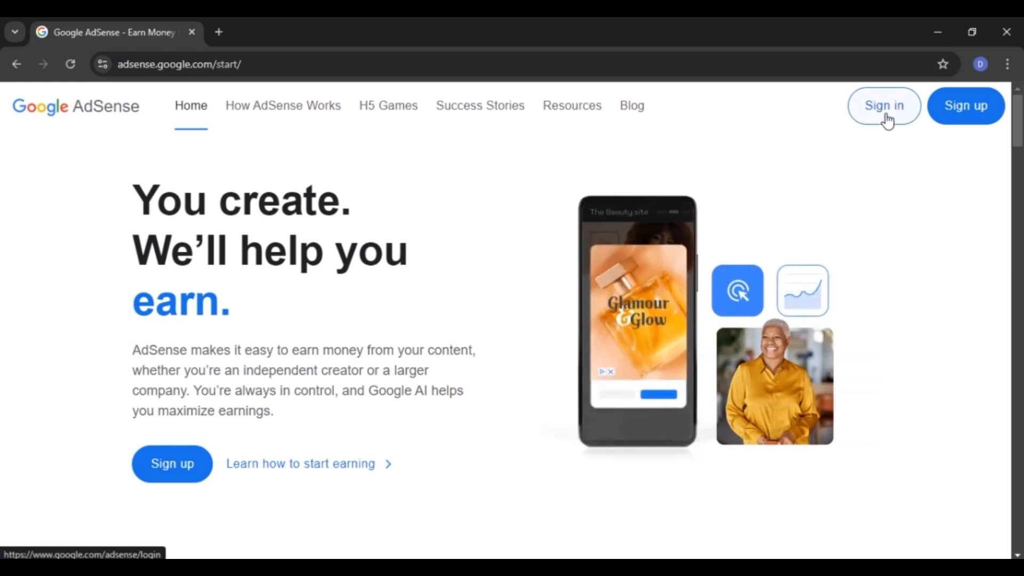
- Sign in from the AdSense start page to reach the 'Let's get you started' Home
{"action": "left_click", "coordinate": [884, 105]}
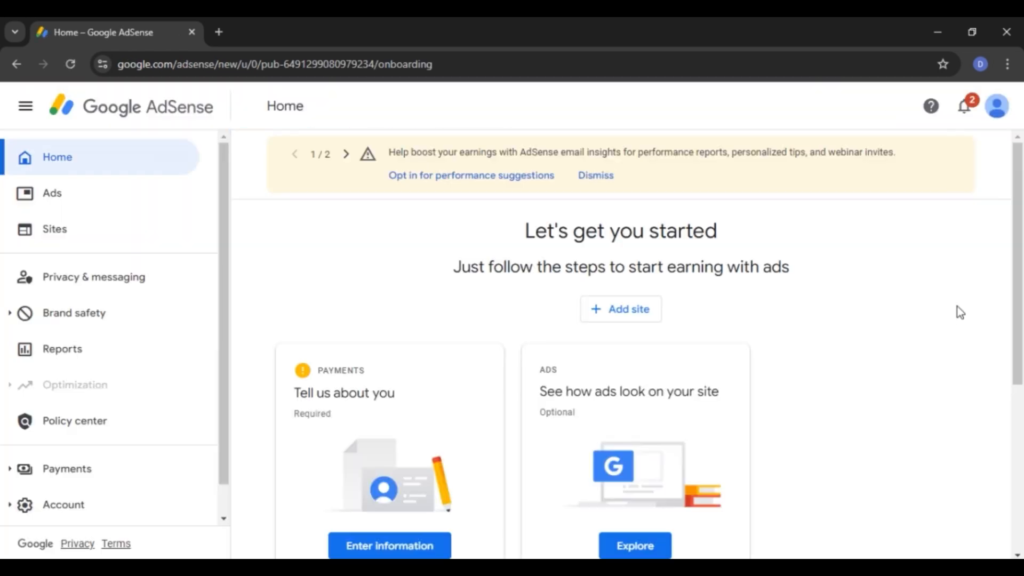